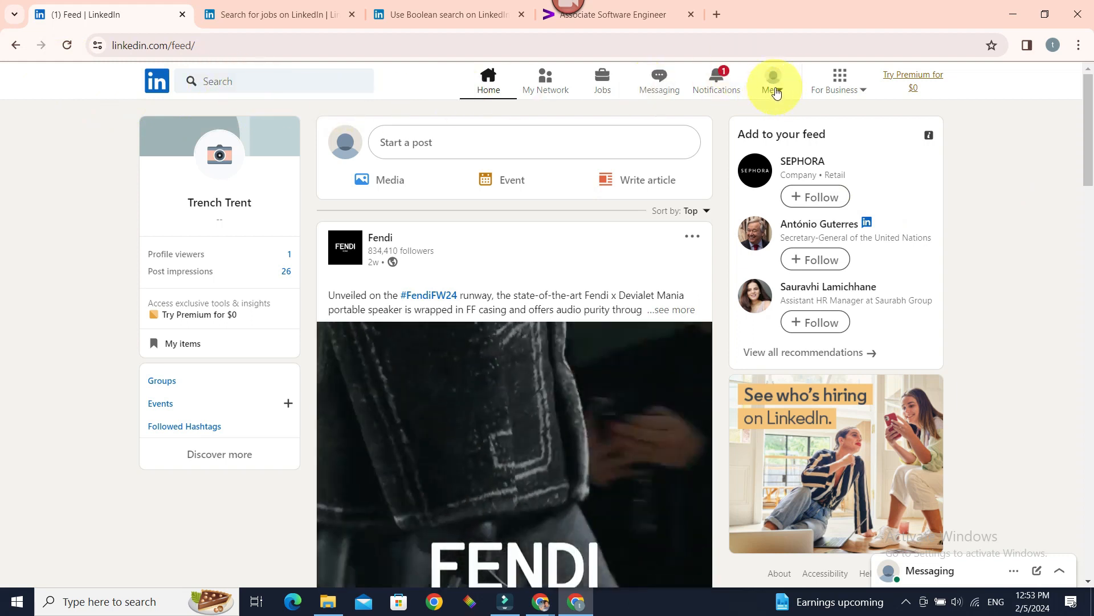
- Open your own profile from the Me menu and scroll through it to the Activity posts
click(774, 79)
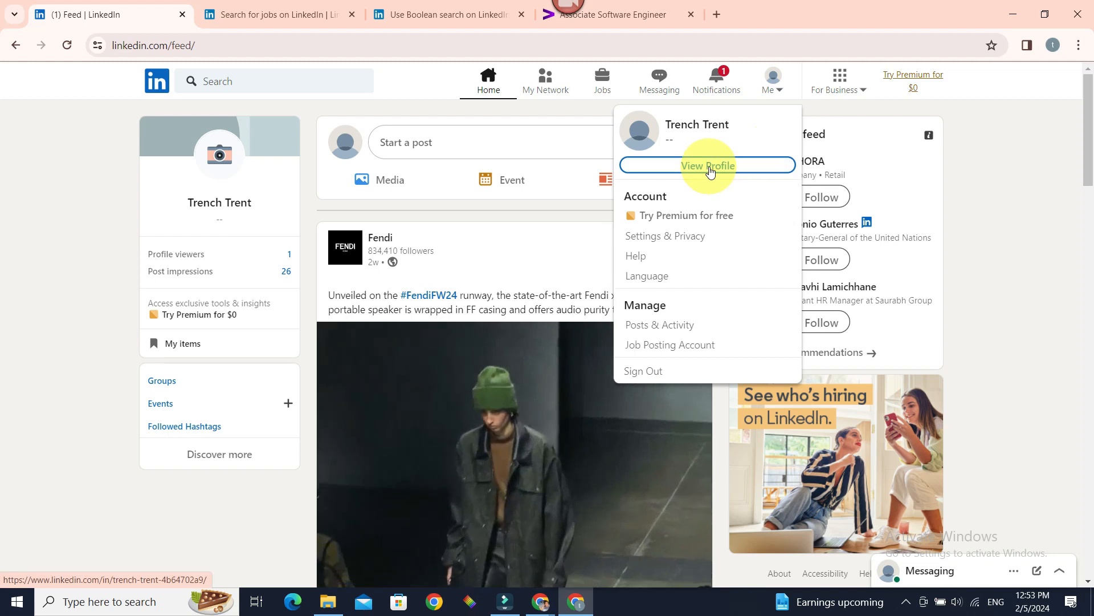
click(707, 165)
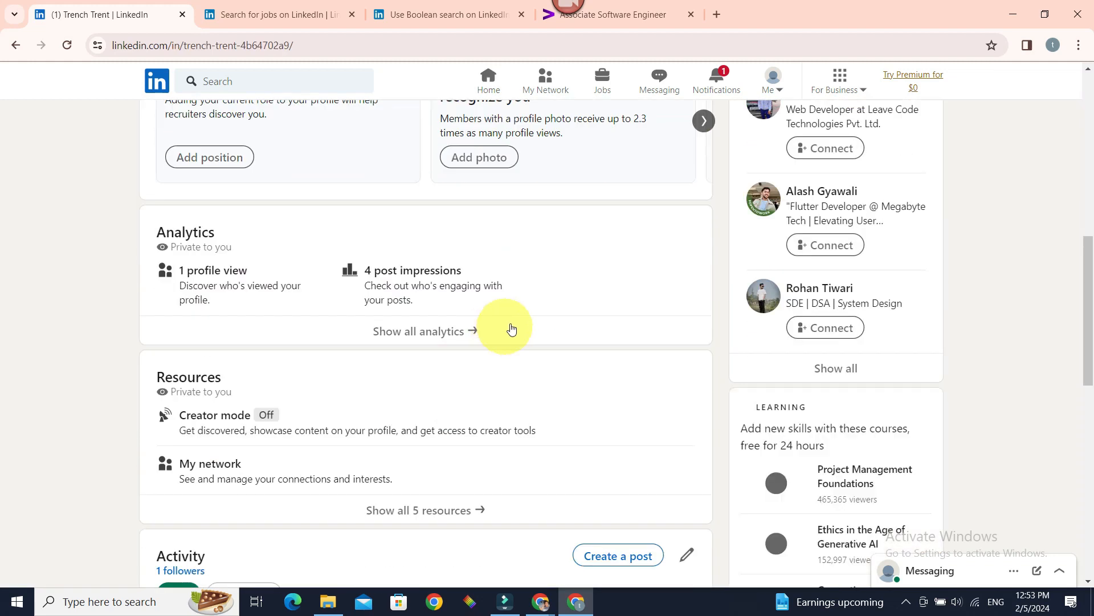
scroll(down, 3)
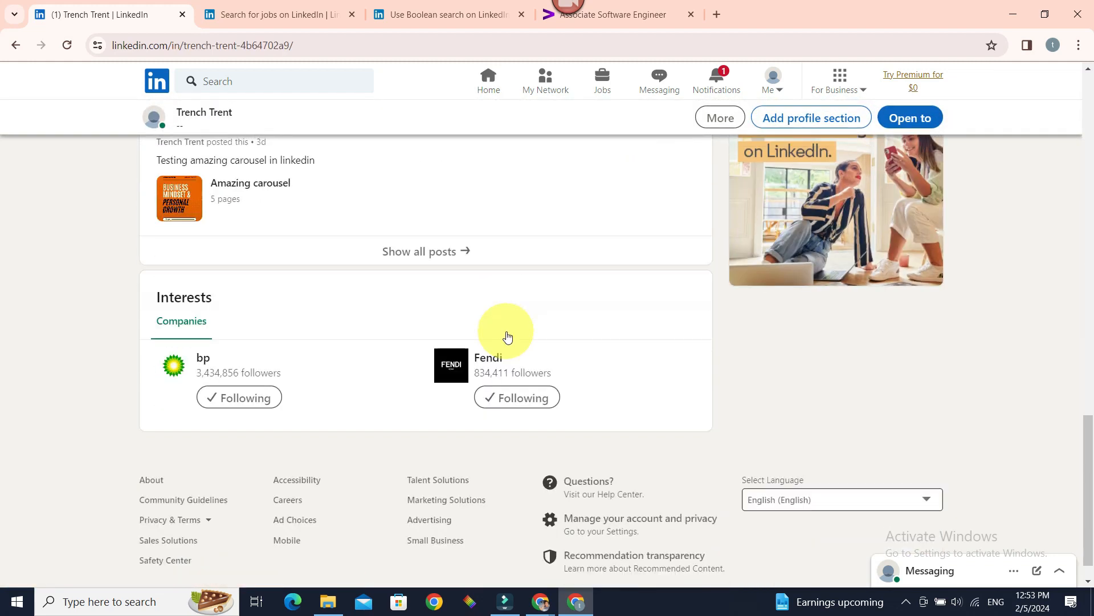
scroll(up, 3)
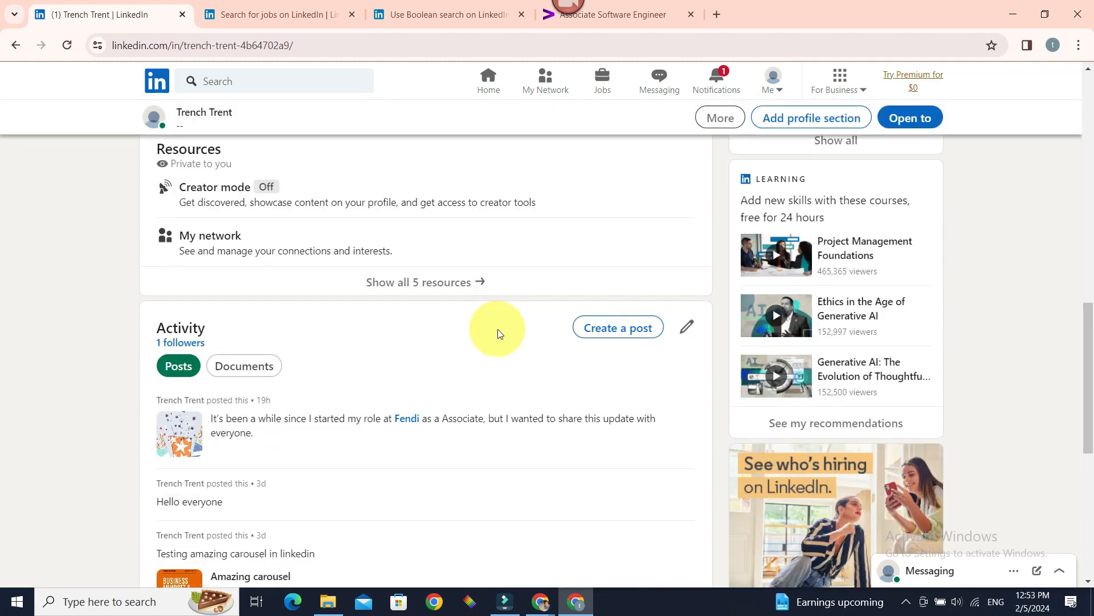
scroll(down, 3)
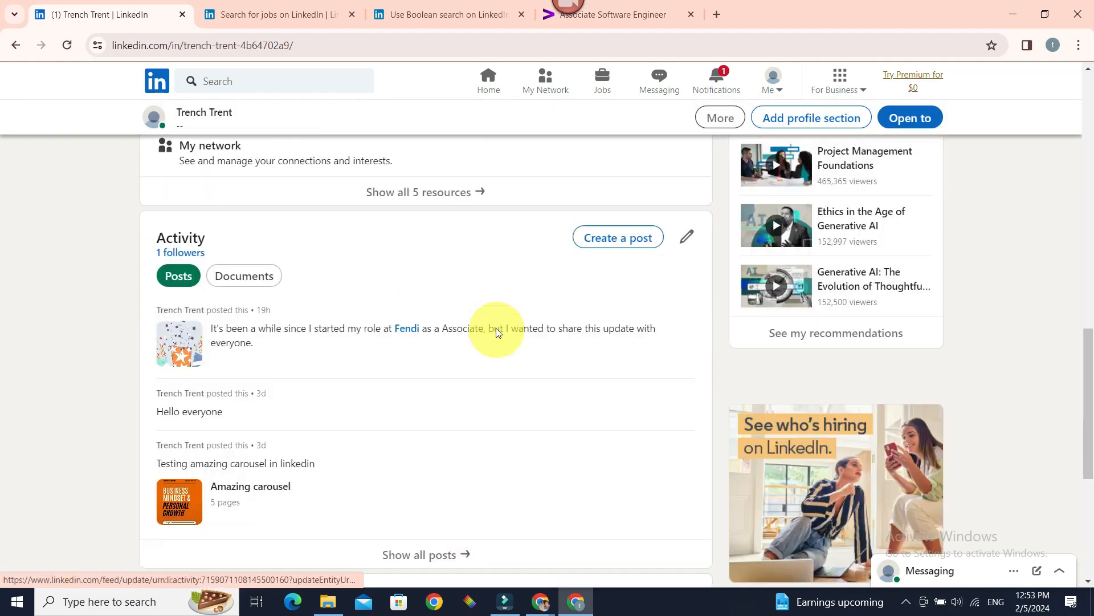
- Add a new position through Add profile section and save the experience form
click(810, 116)
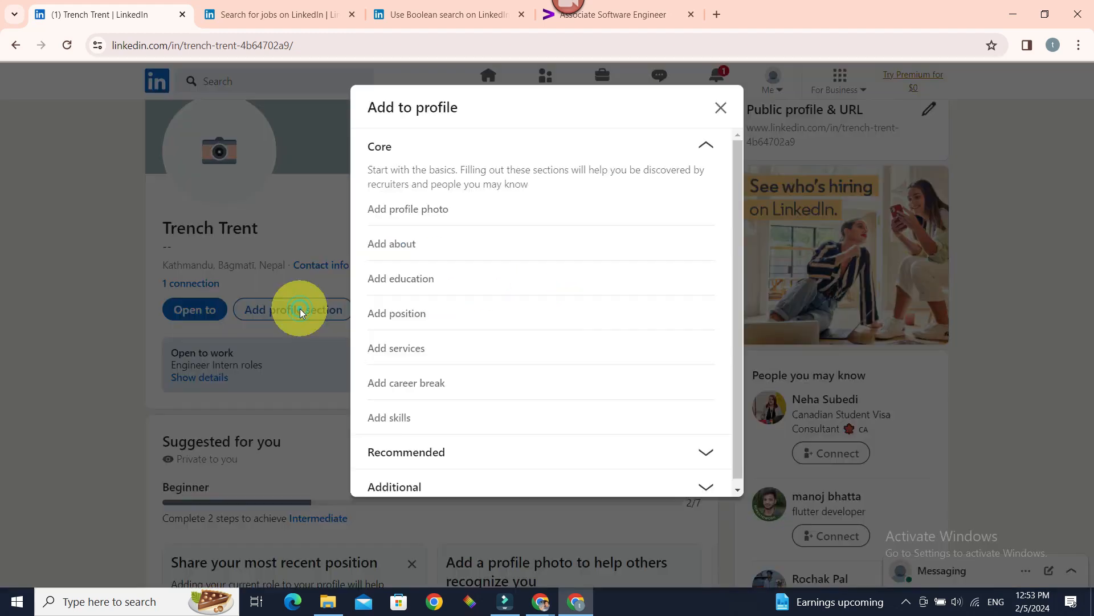
click(396, 313)
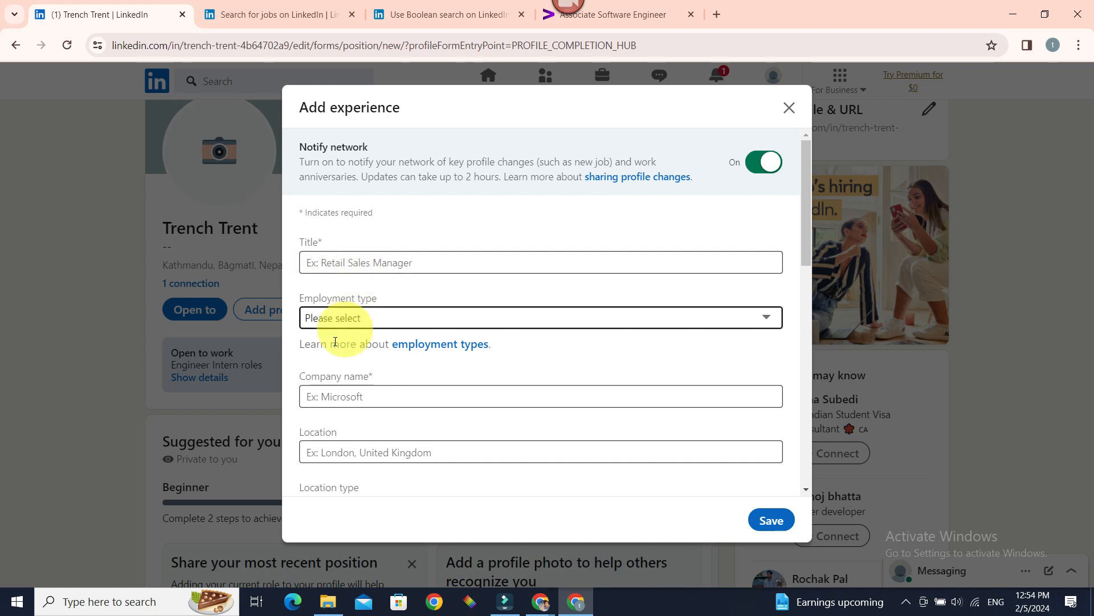
click(770, 519)
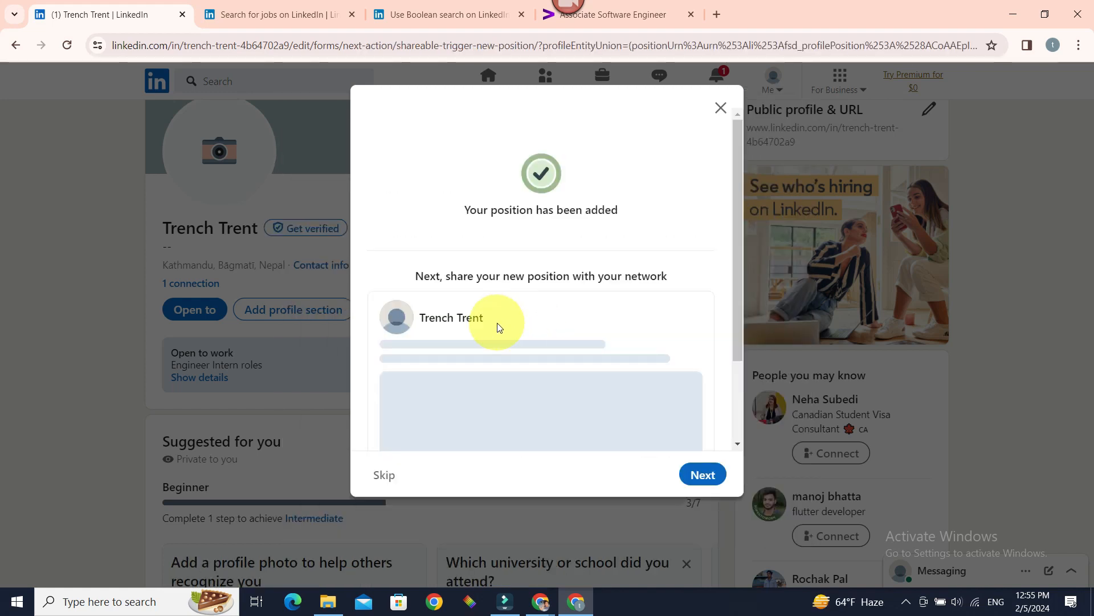
mouse_move(609, 341)
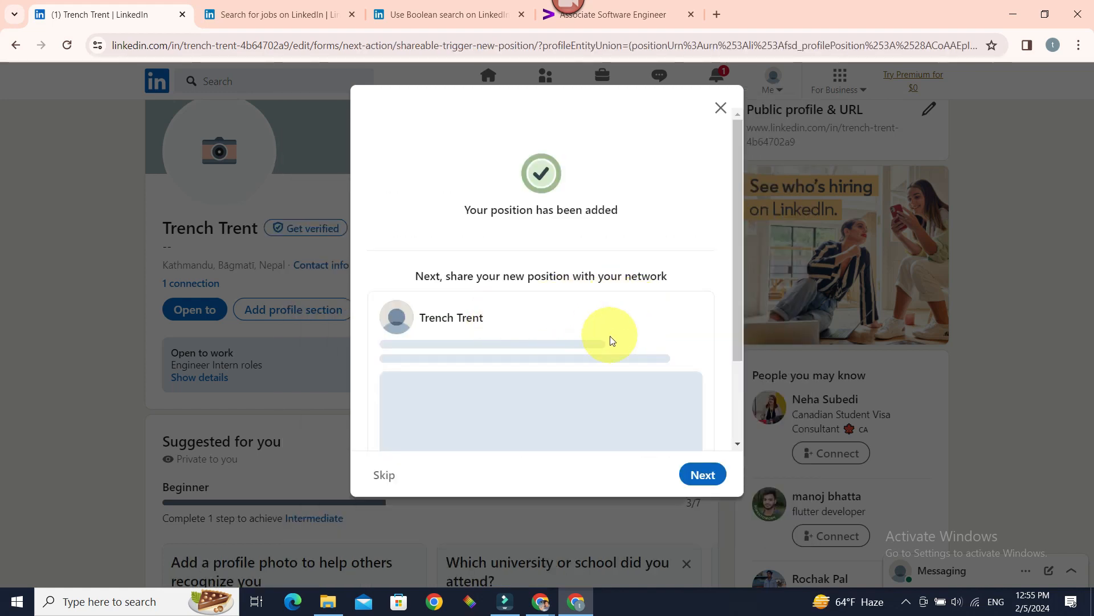
- Answer No to finding the job on LinkedIn, pick Company website, and save
scroll(down, 3)
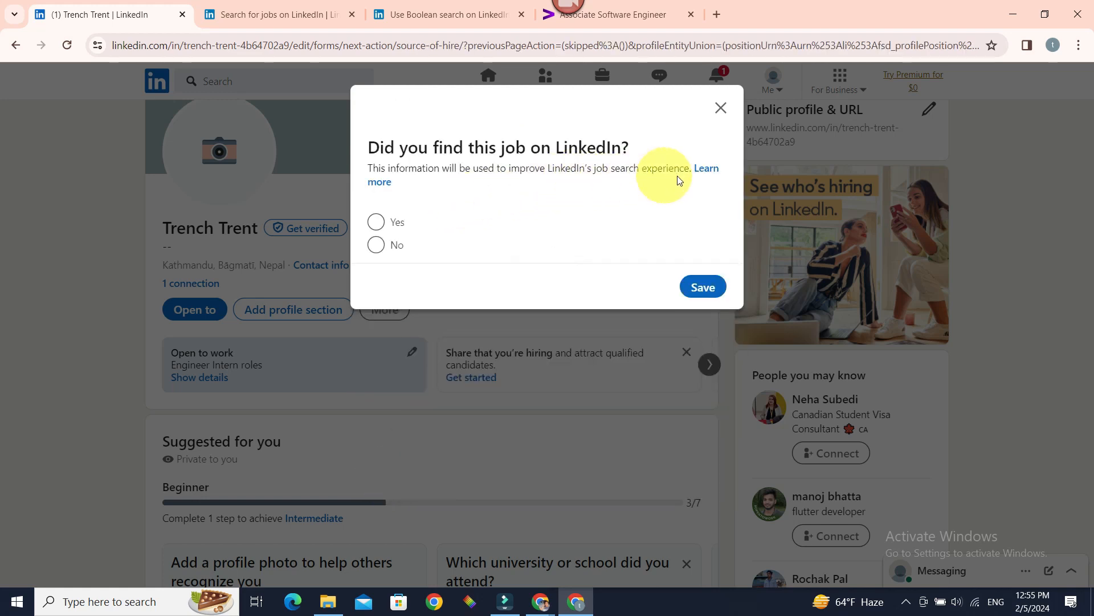
click(376, 245)
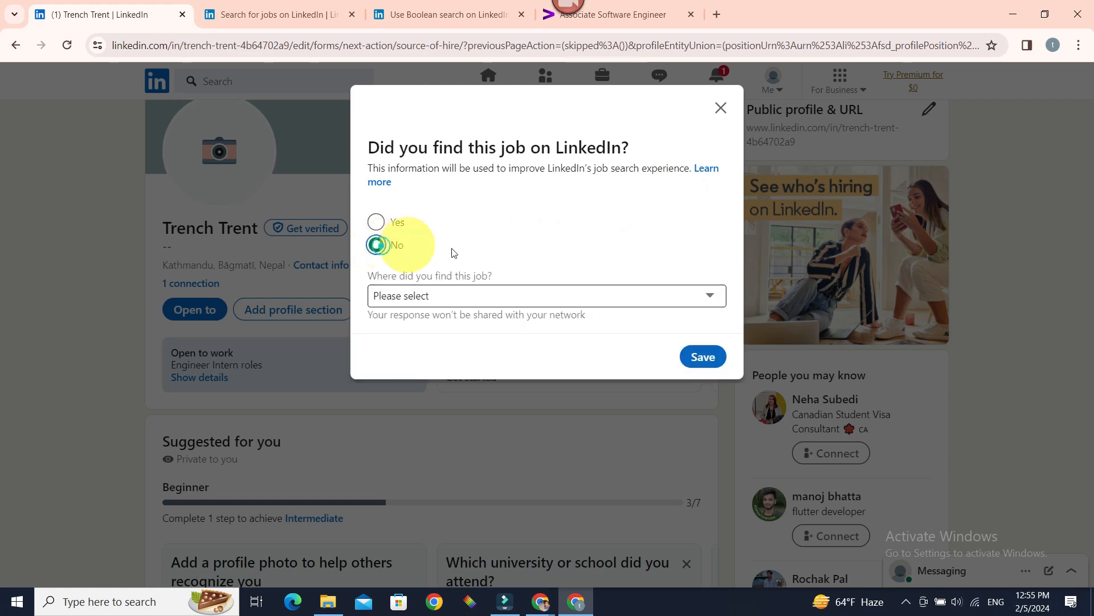
click(547, 295)
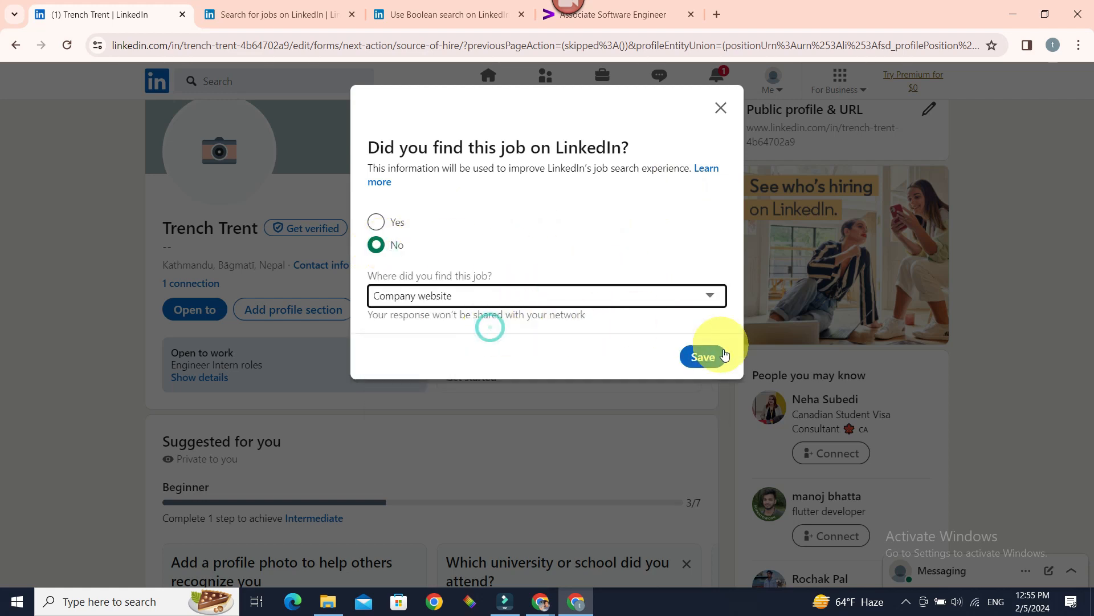
click(702, 357)
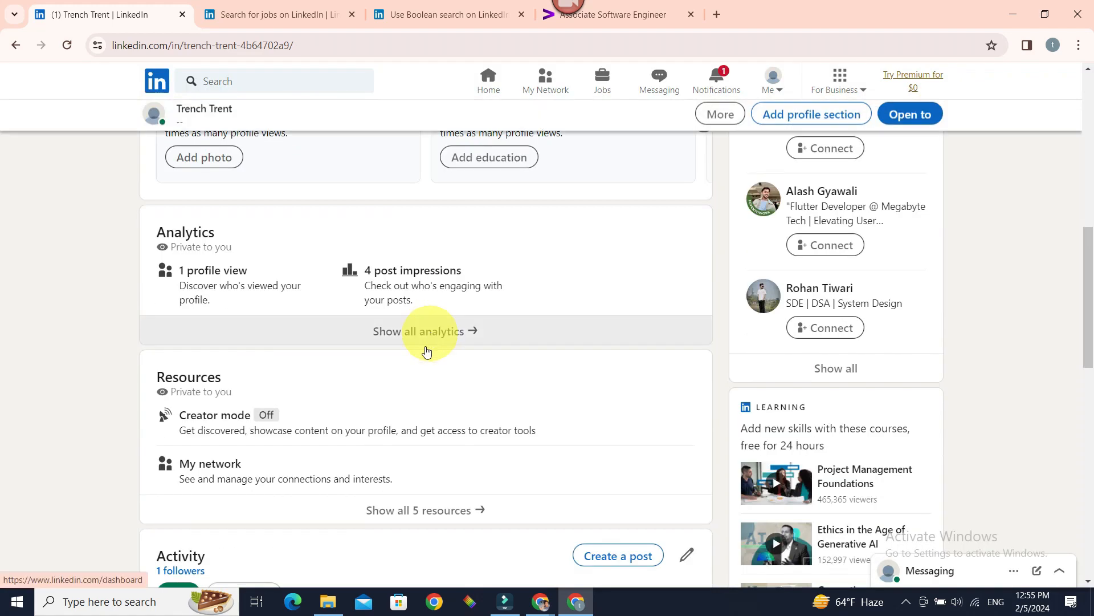
- Scroll to Experience and open its full listing showing Associate Engineer at Axios
scroll(down, 3)
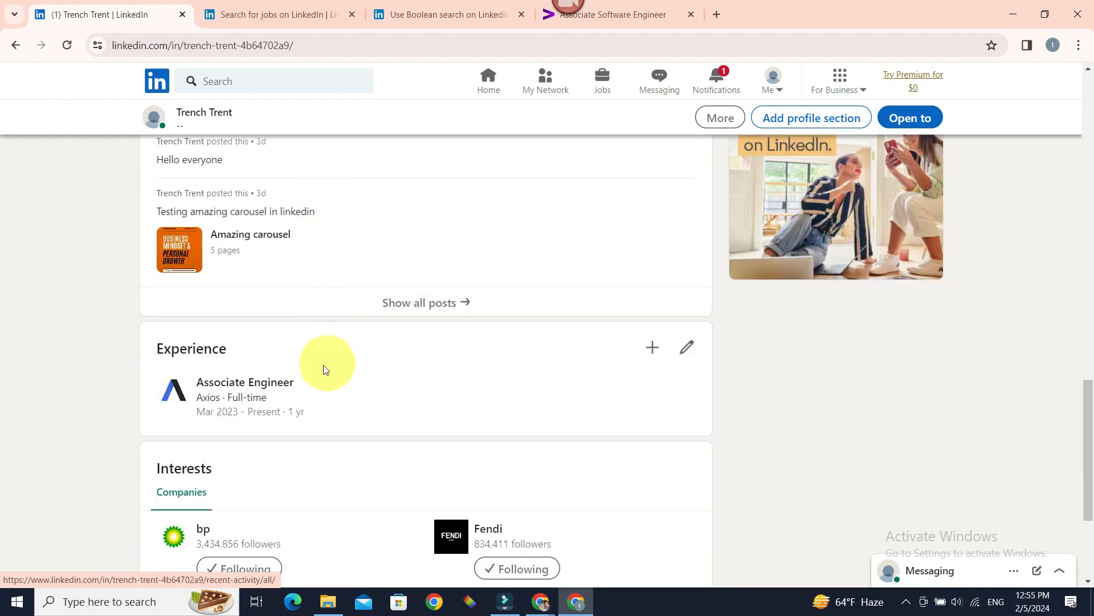
mouse_move(271, 373)
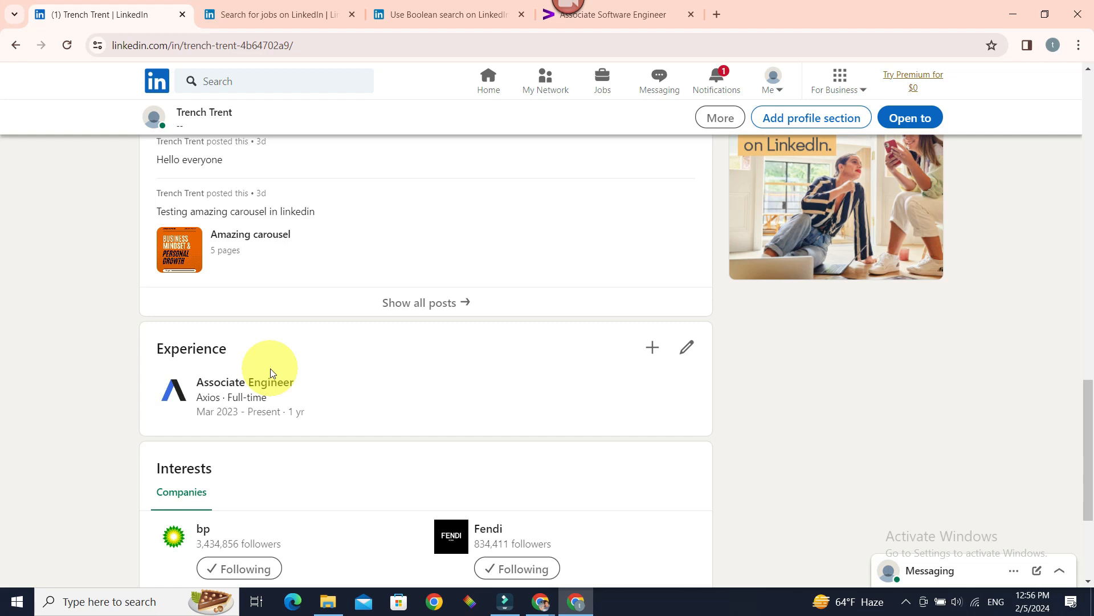
mouse_move(685, 347)
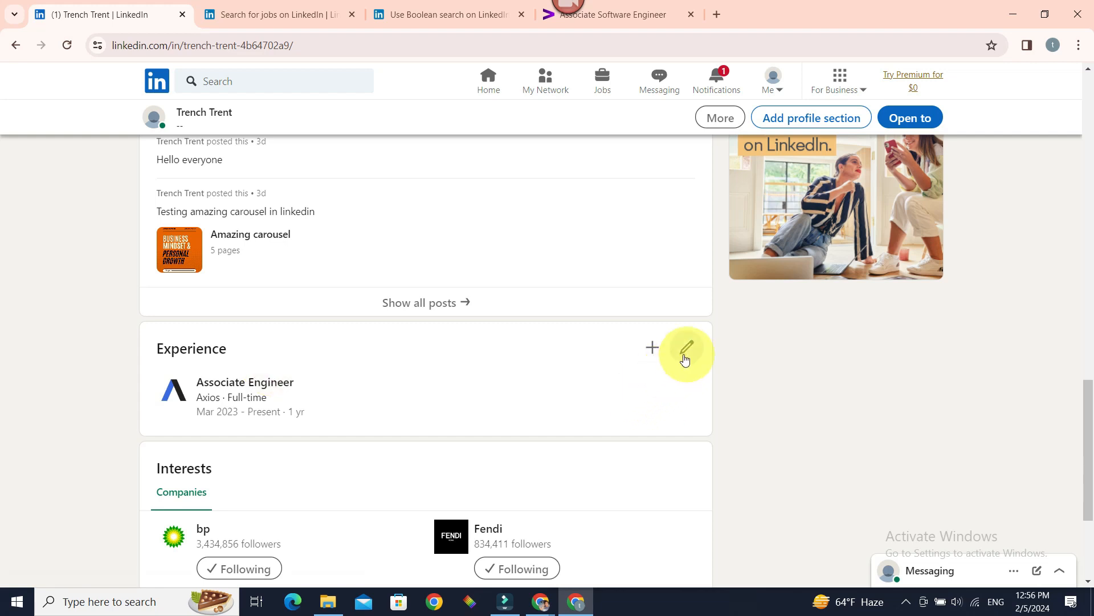
mouse_move(687, 351)
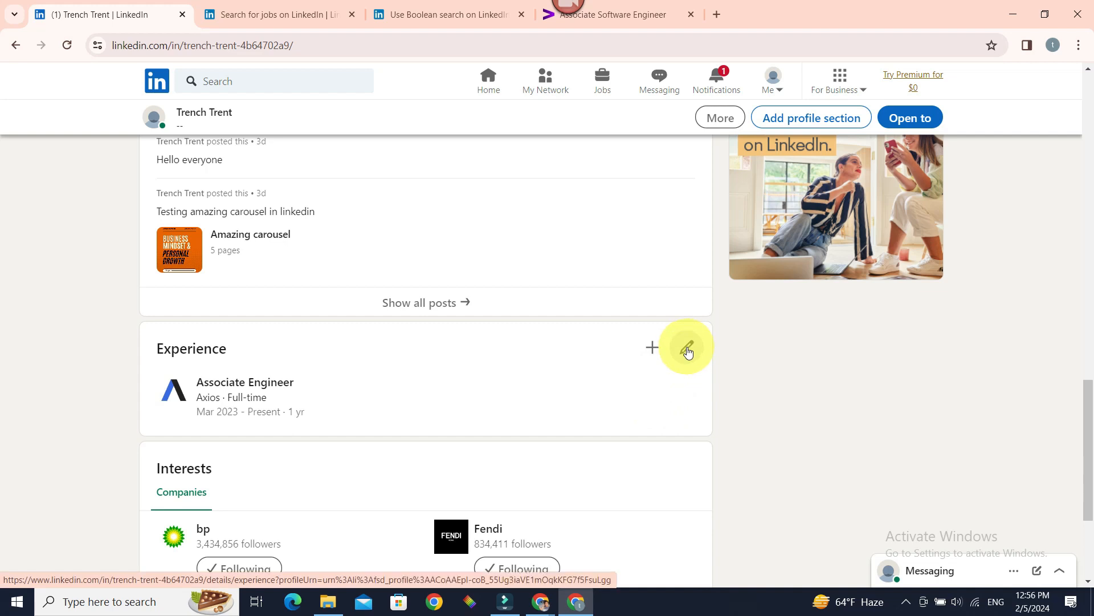
click(687, 347)
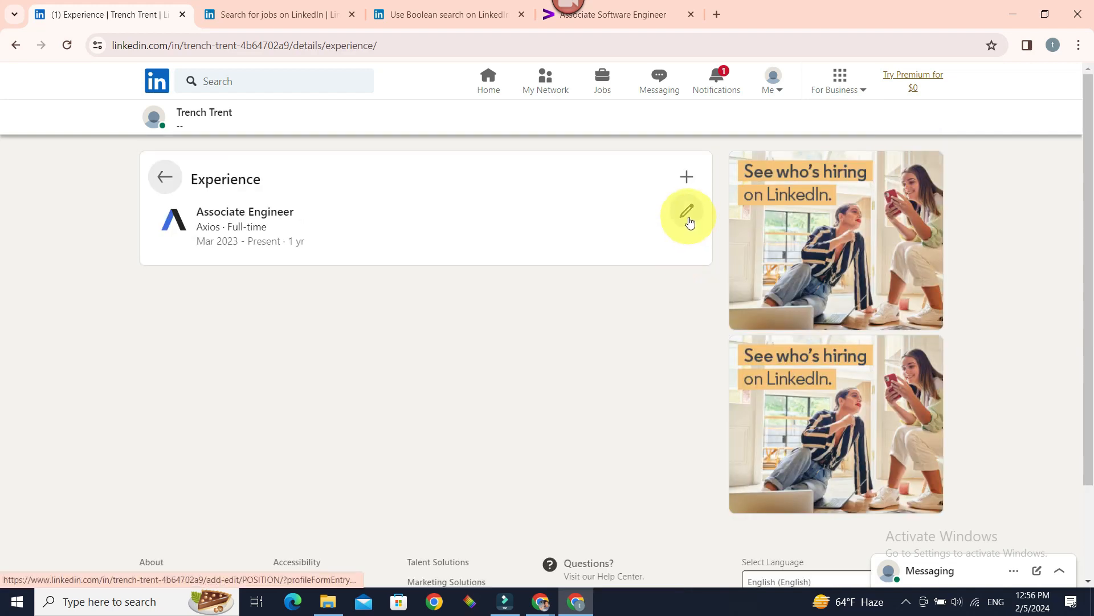
- Edit the Associate Engineer at Axios entry with the Notify network toggle switched off
click(687, 215)
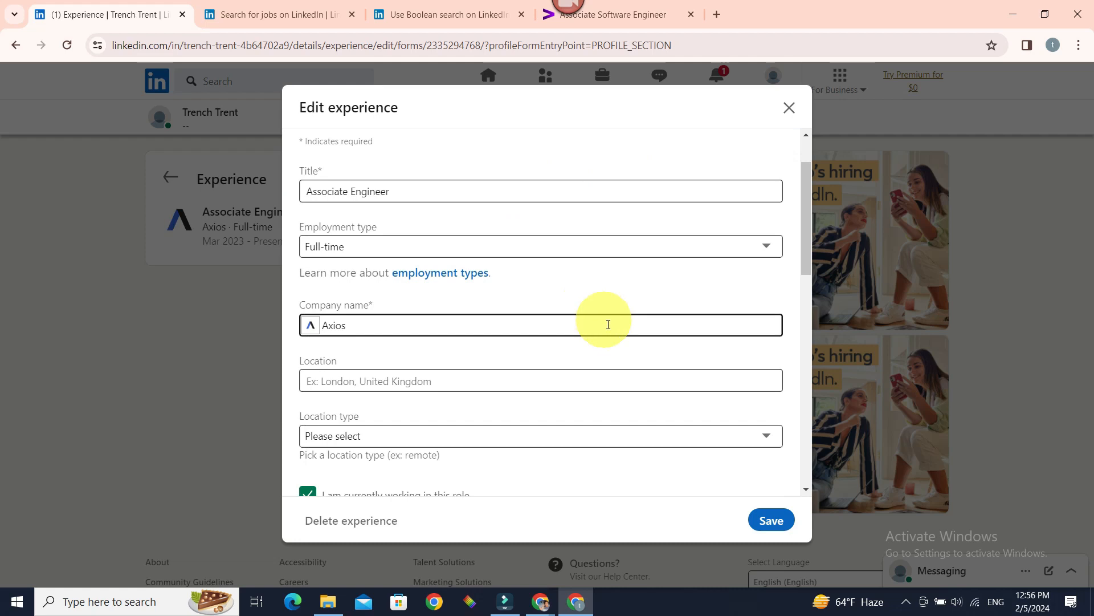
scroll(up, 3)
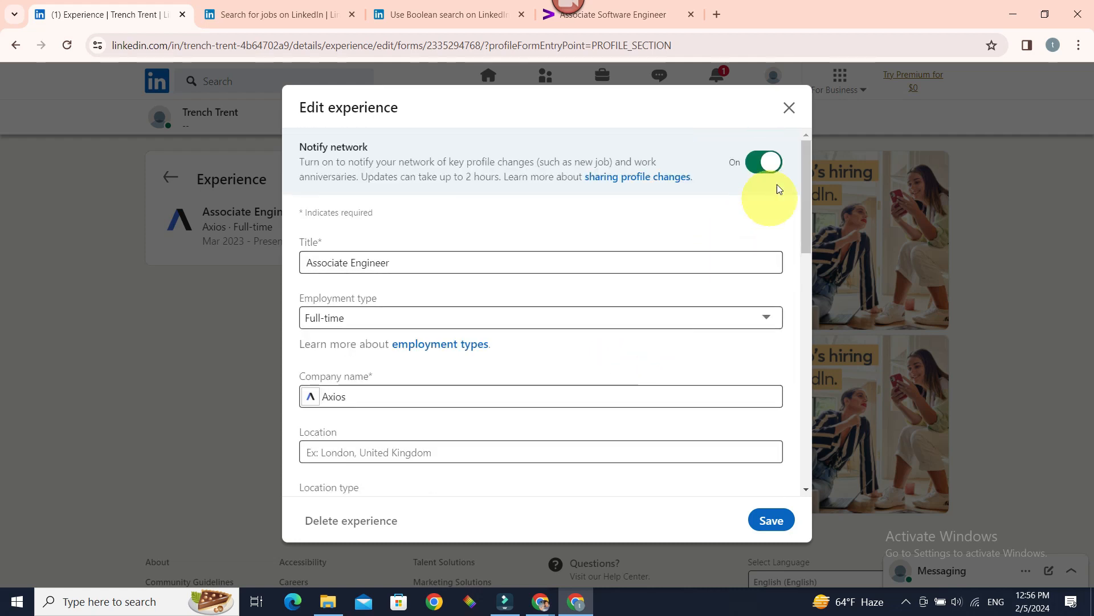
click(763, 162)
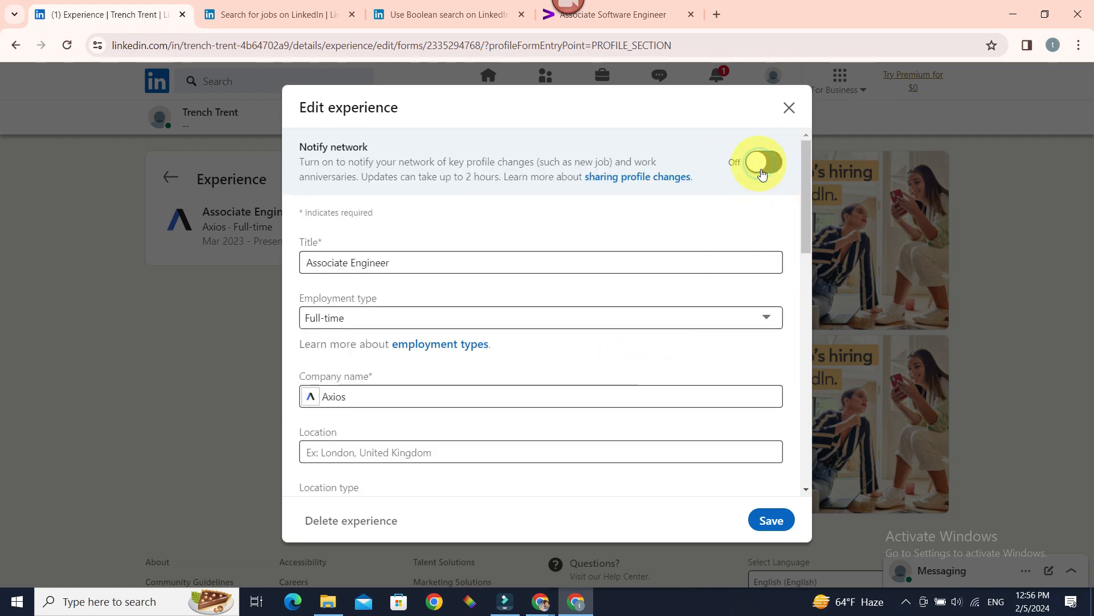
scroll(down, 3)
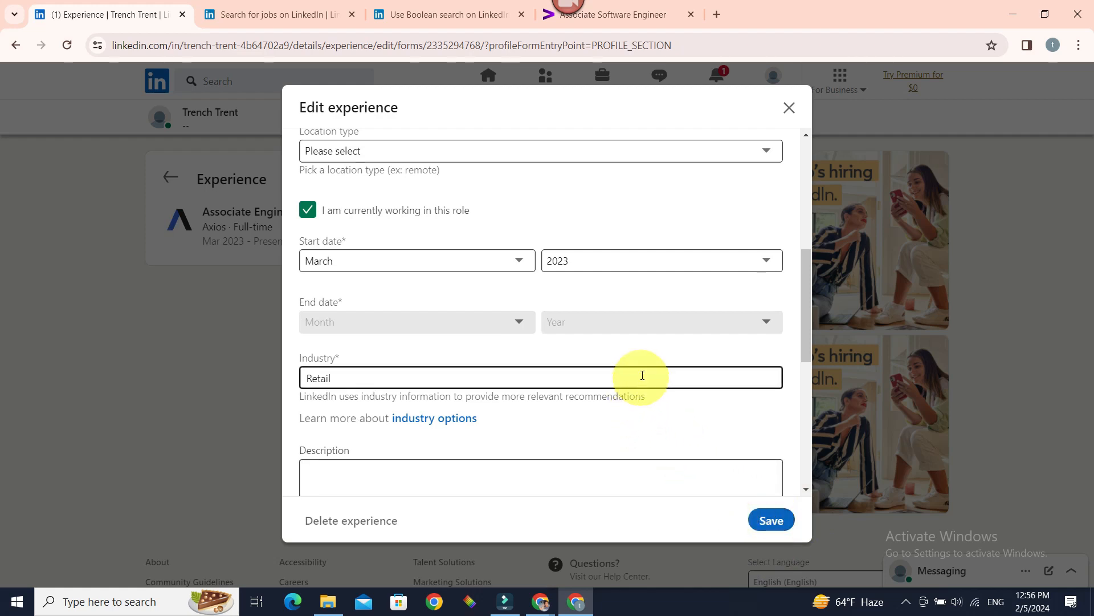
mouse_move(611, 307)
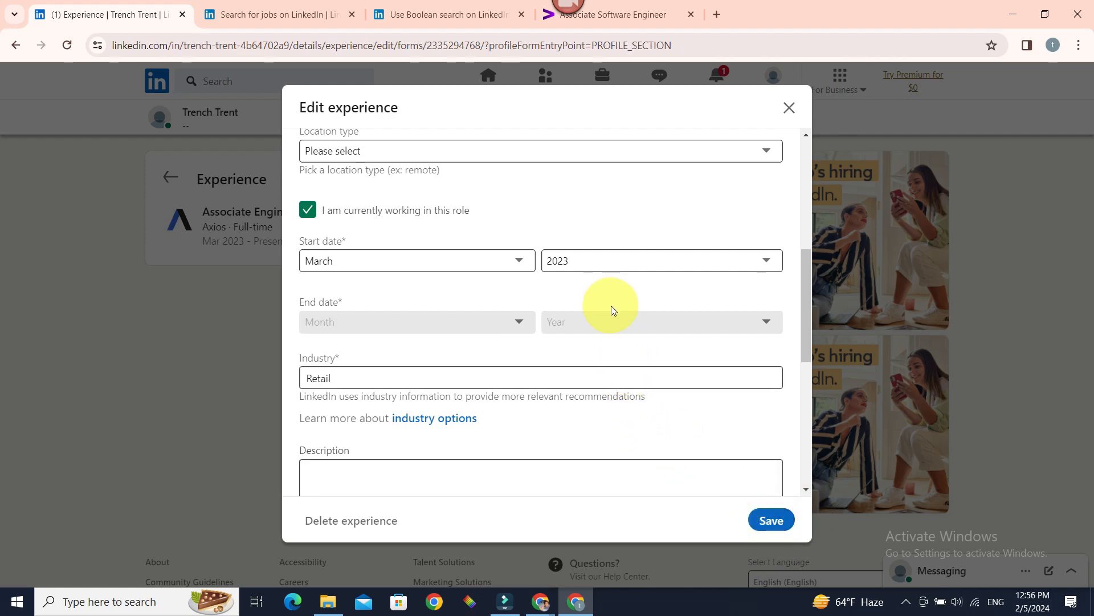
mouse_move(617, 292)
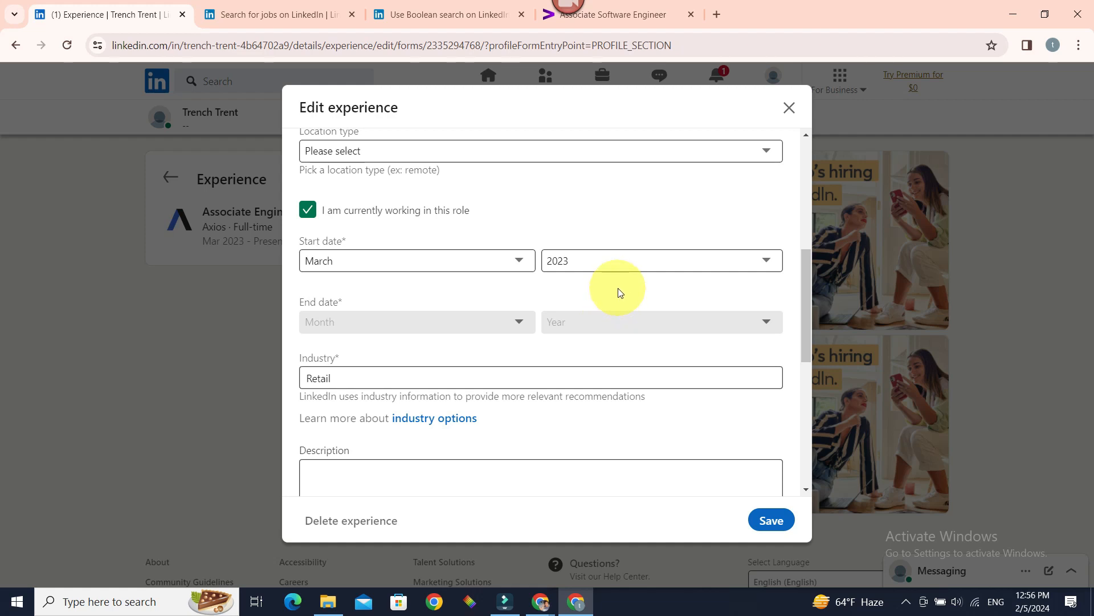
mouse_move(727, 110)
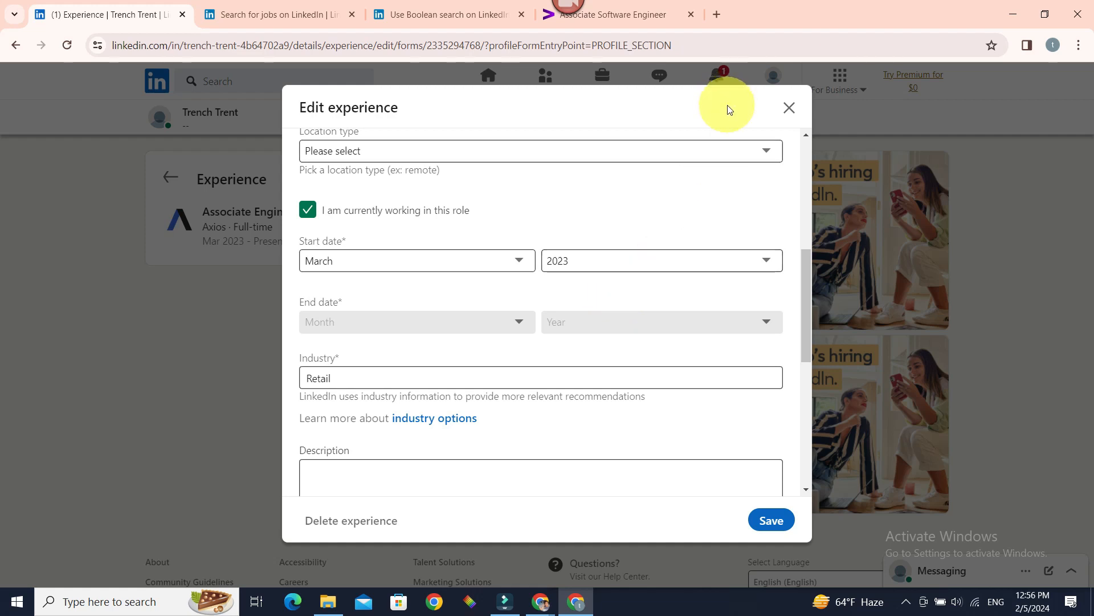